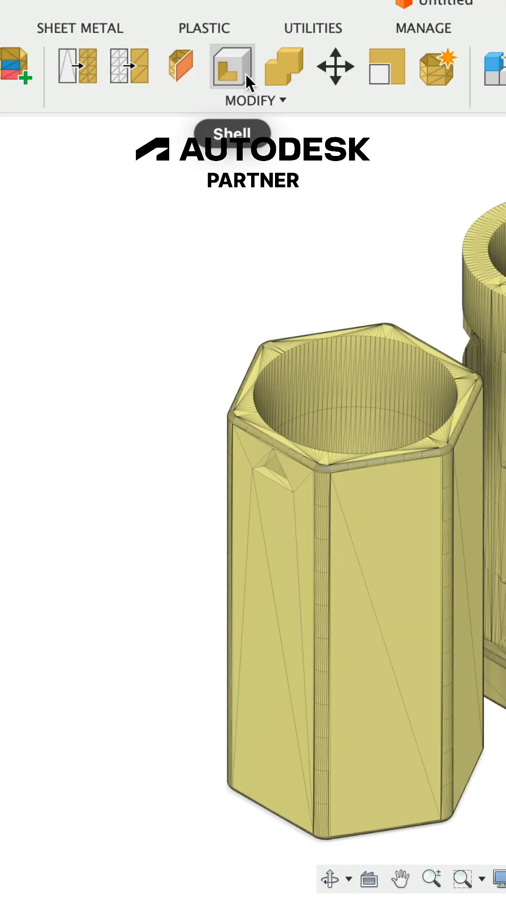
Reach the Convert Mesh command through the Modify menu for the hexagonal container.
left_click(252, 100)
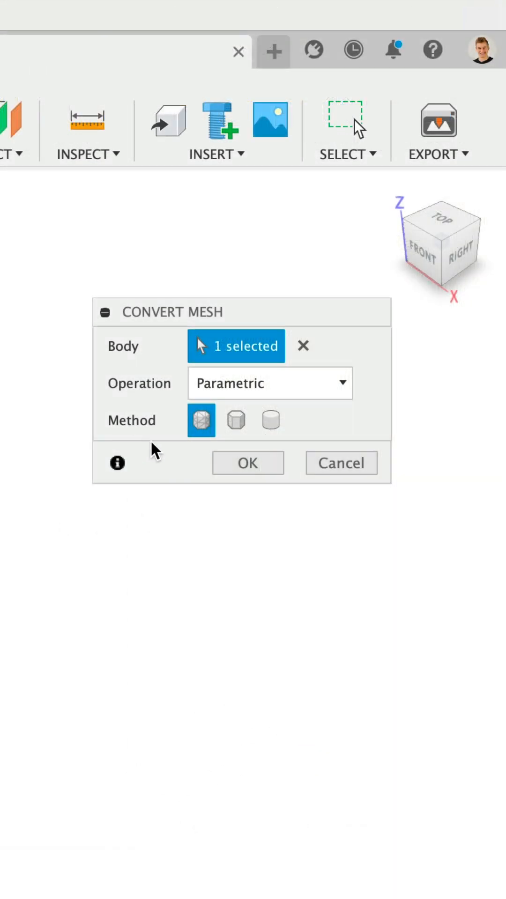
Convert the hexagonal container mesh with the Prismatic method and confirm with OK.
left_click(235, 421)
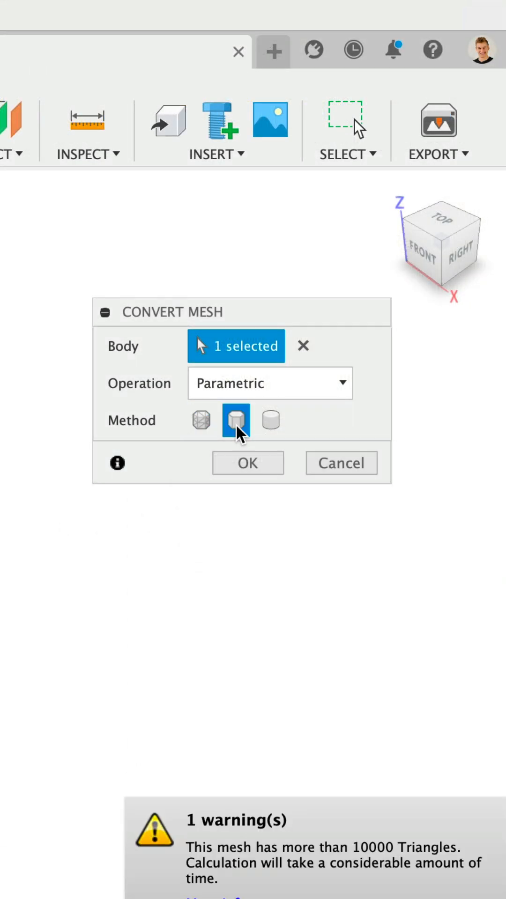
left_click(246, 463)
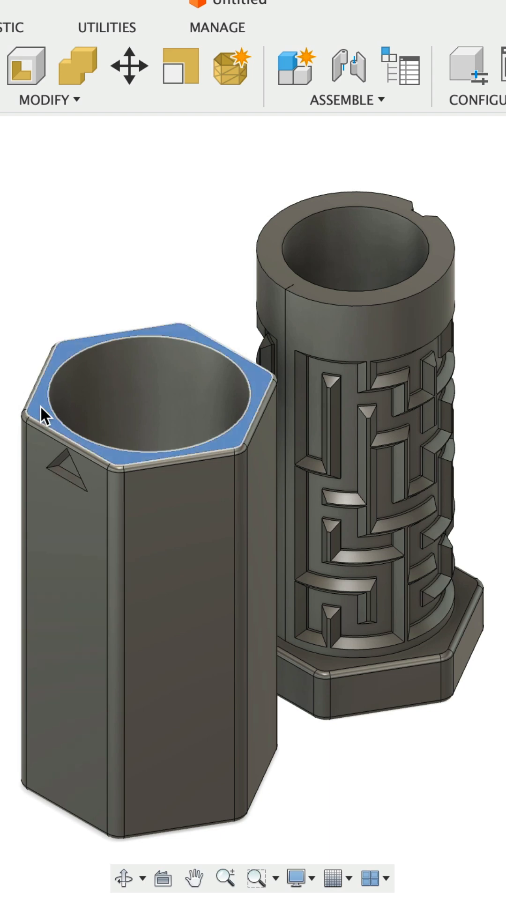
left_click(43, 416)
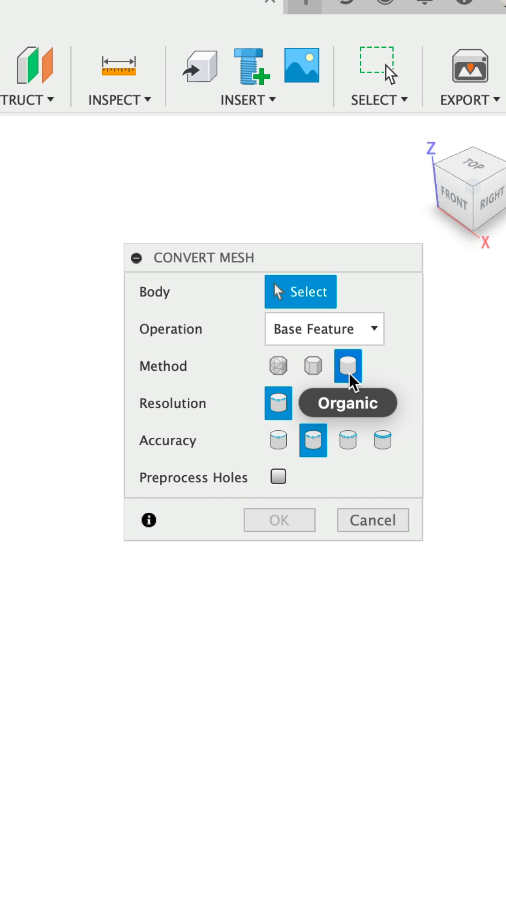
Convert the Grip mesh body with the Organic method into a T-spline body.
left_click(279, 519)
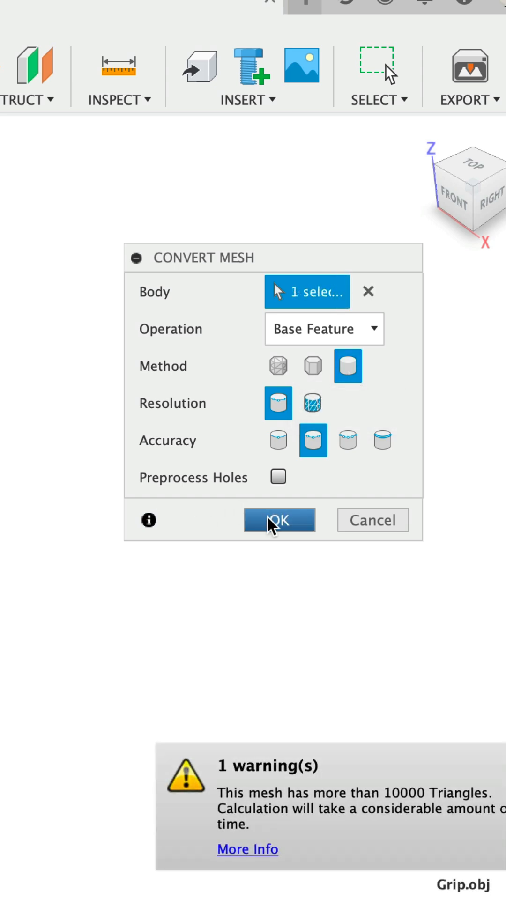
left_click(279, 520)
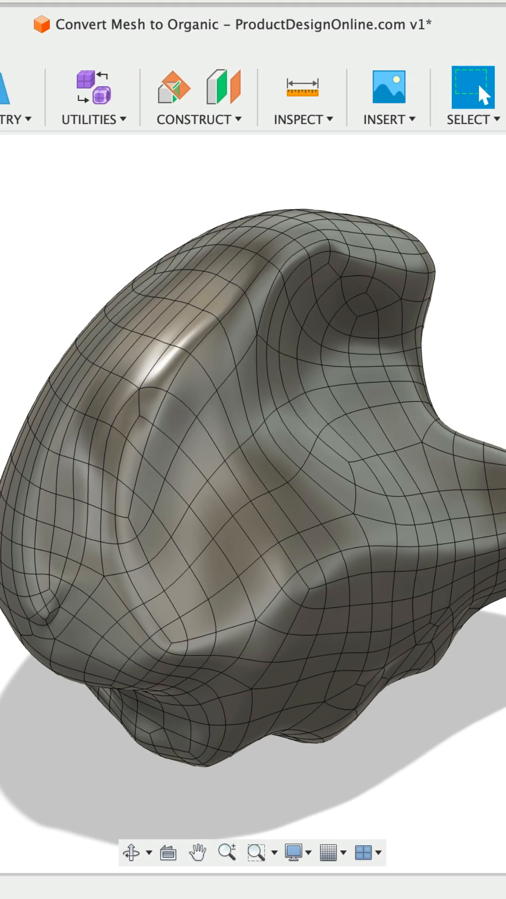